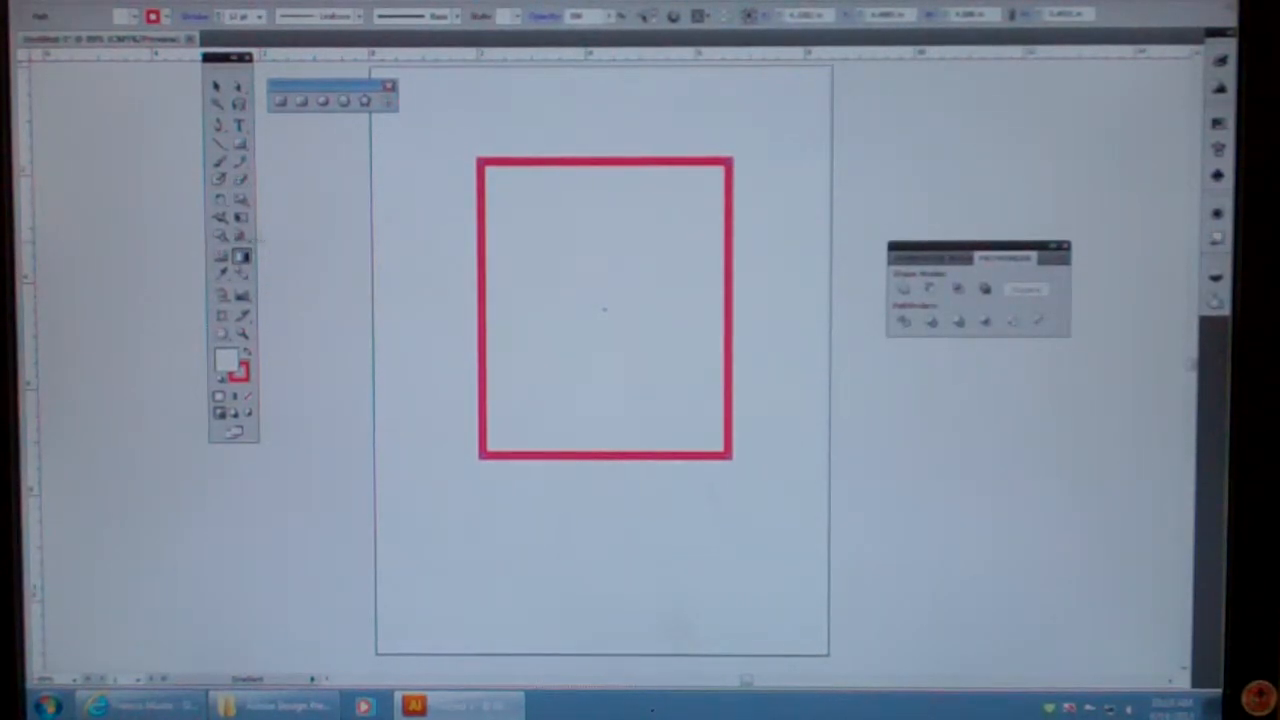
mouse_move(243, 257)
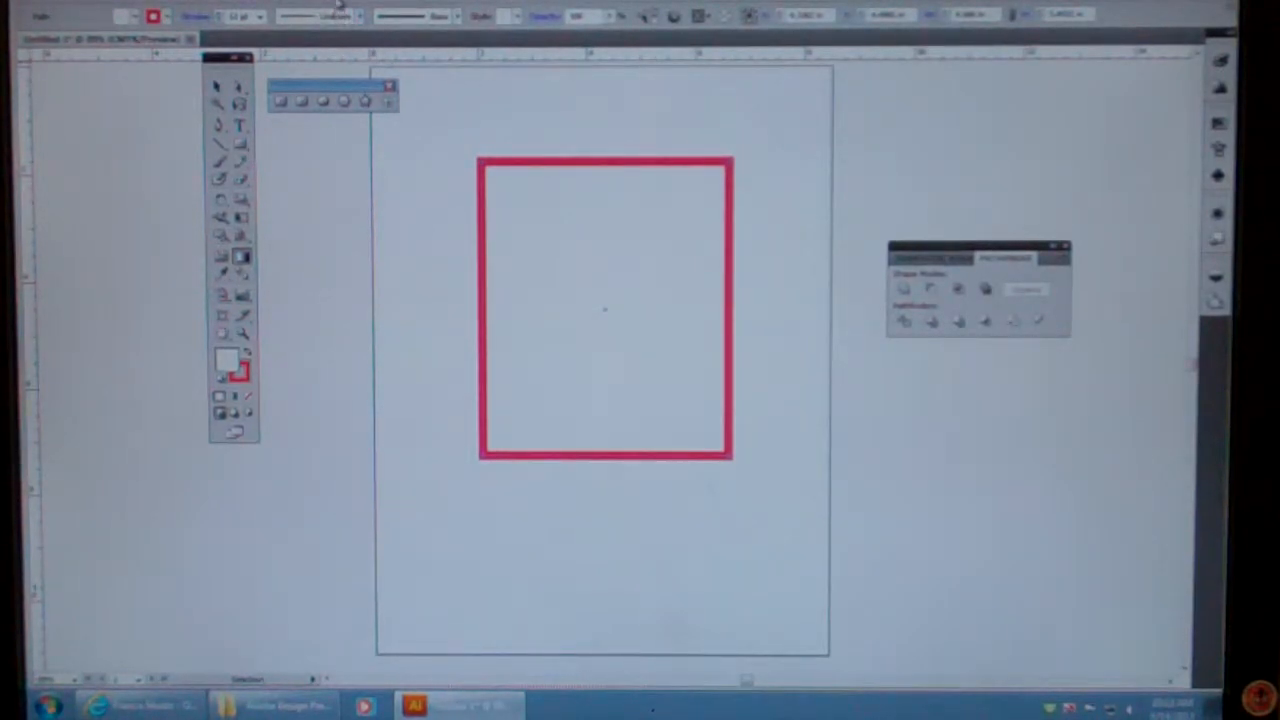
- Fill the rectangle with a white-to-black gradient running vertically from top to bottom
click(240, 256)
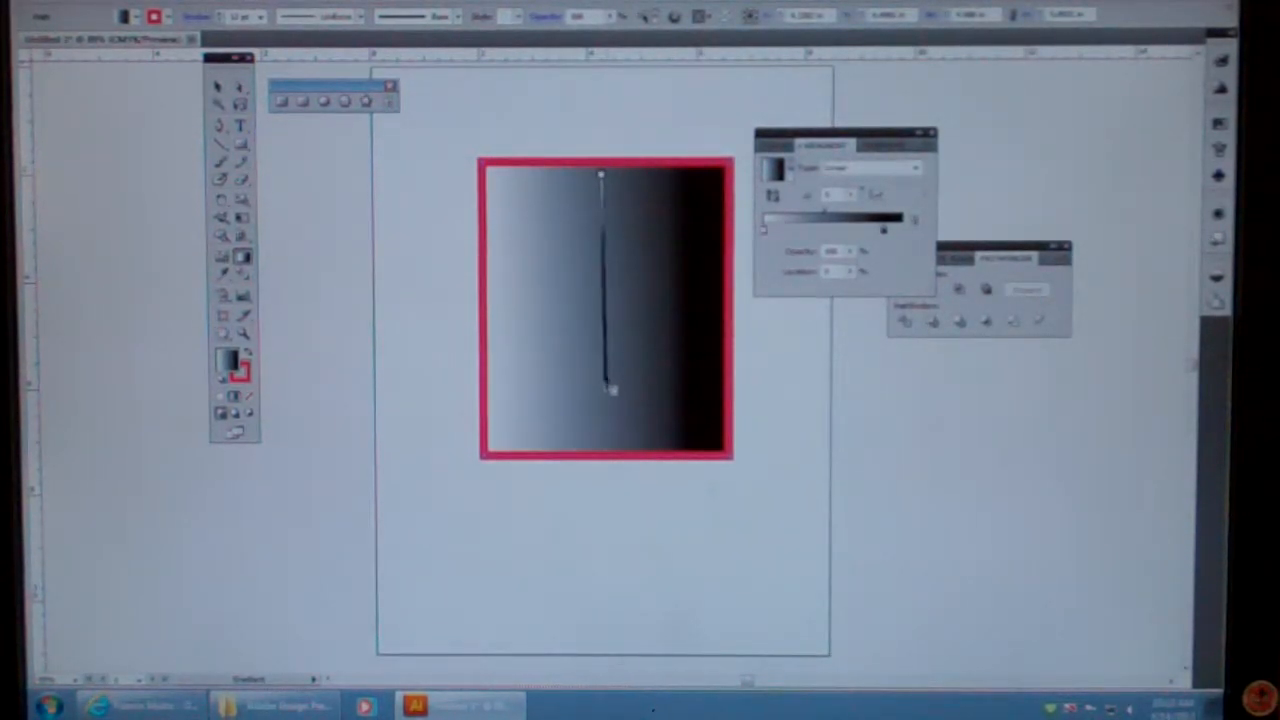
drag(600, 180, 600, 420)
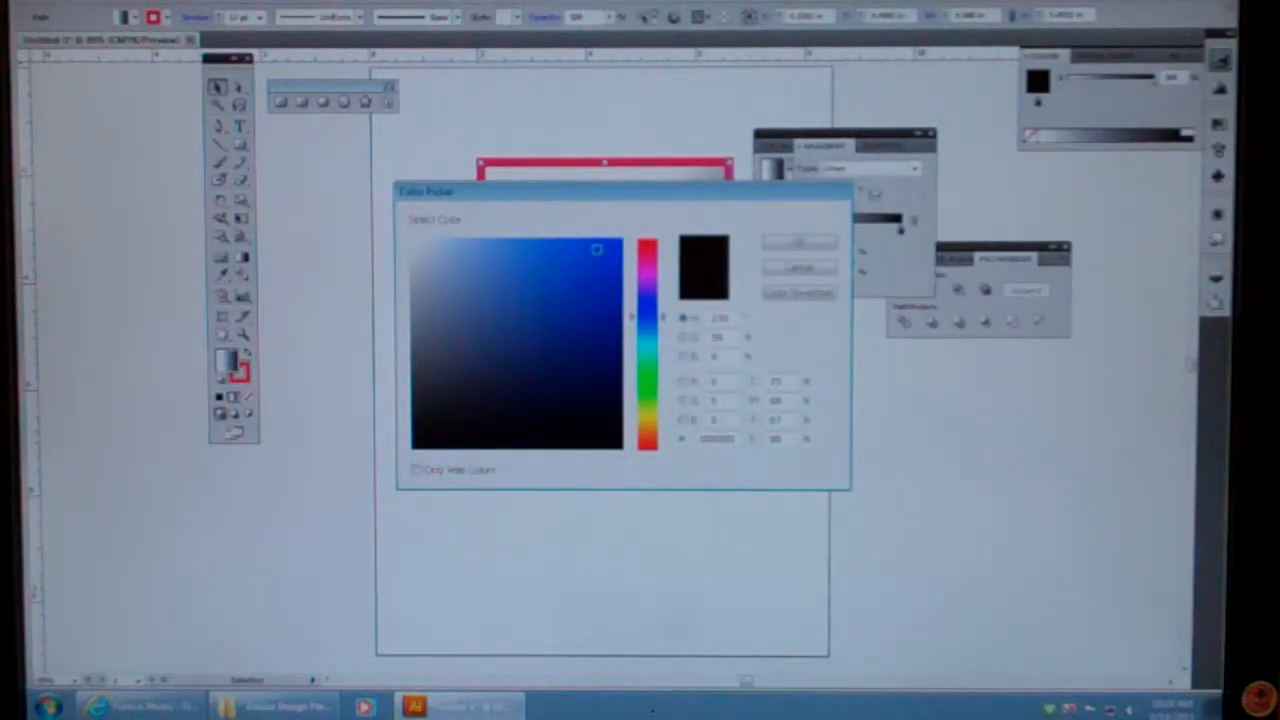
- Choose blue in the Color Picker for the dark gradient stop
click(798, 243)
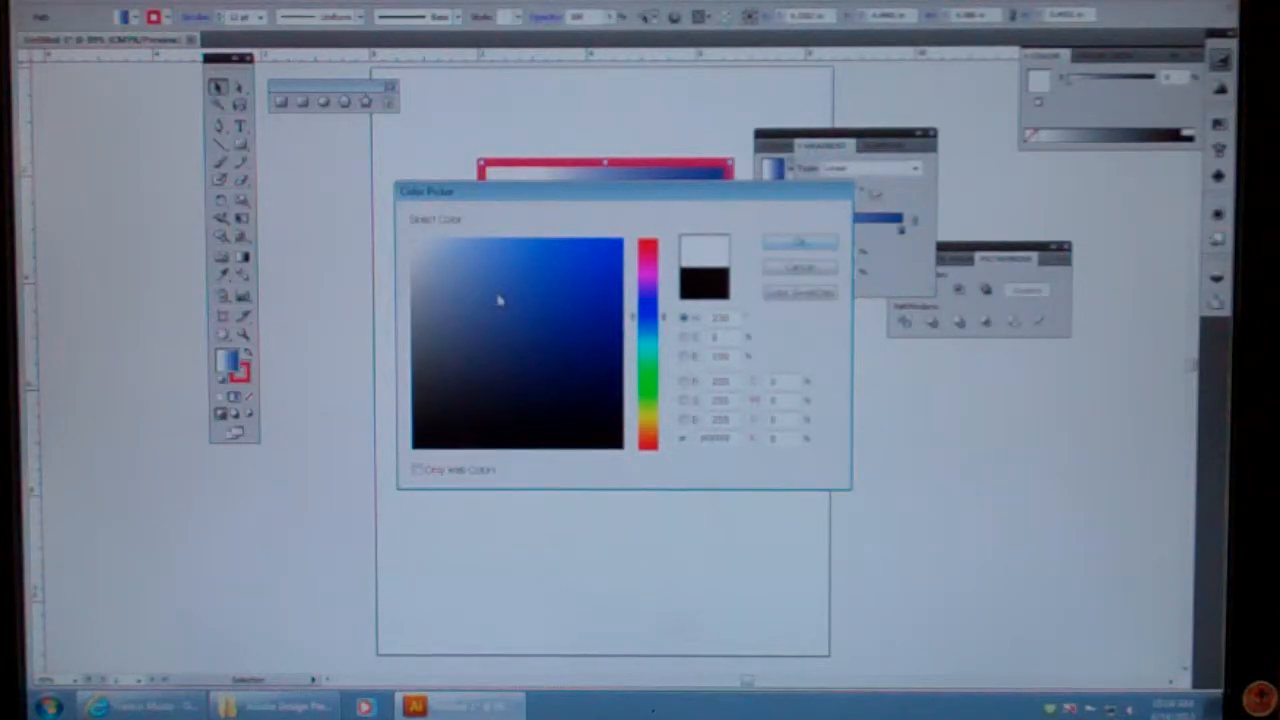
- Set the light stop to yellow and drag the gradient from bottom-left to top-right
click(649, 250)
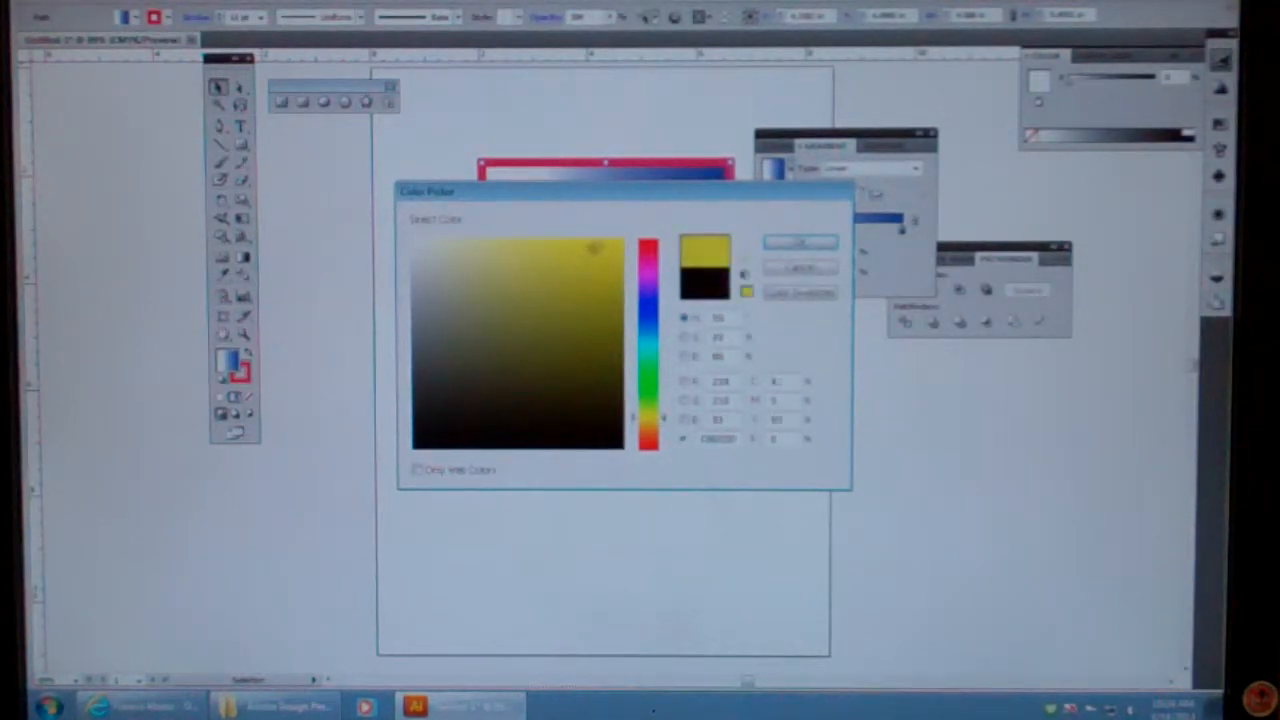
click(799, 242)
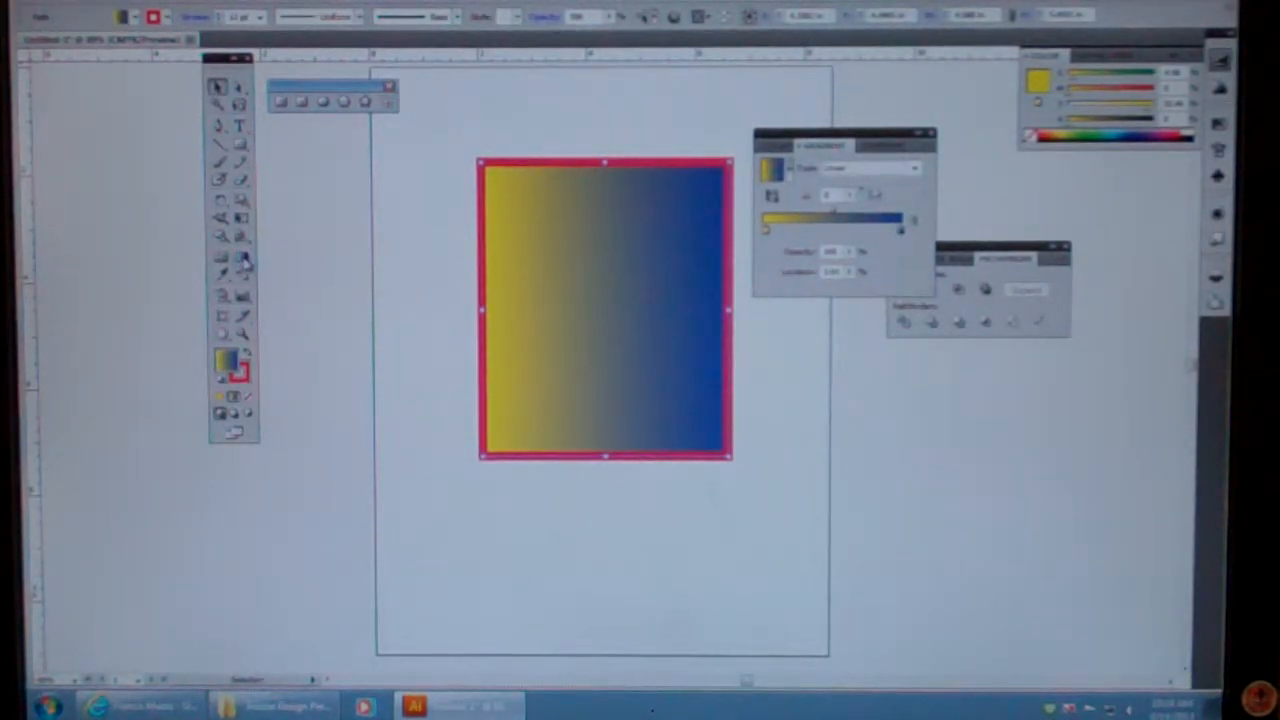
drag(560, 375, 670, 198)
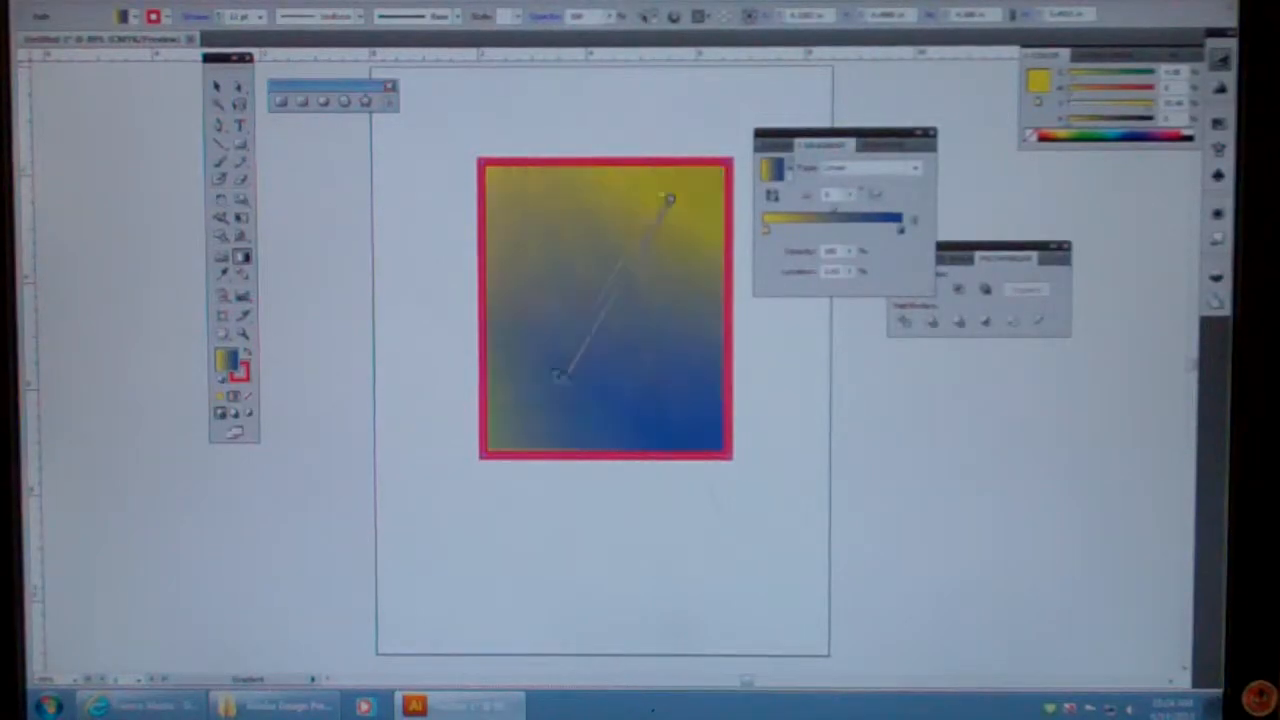